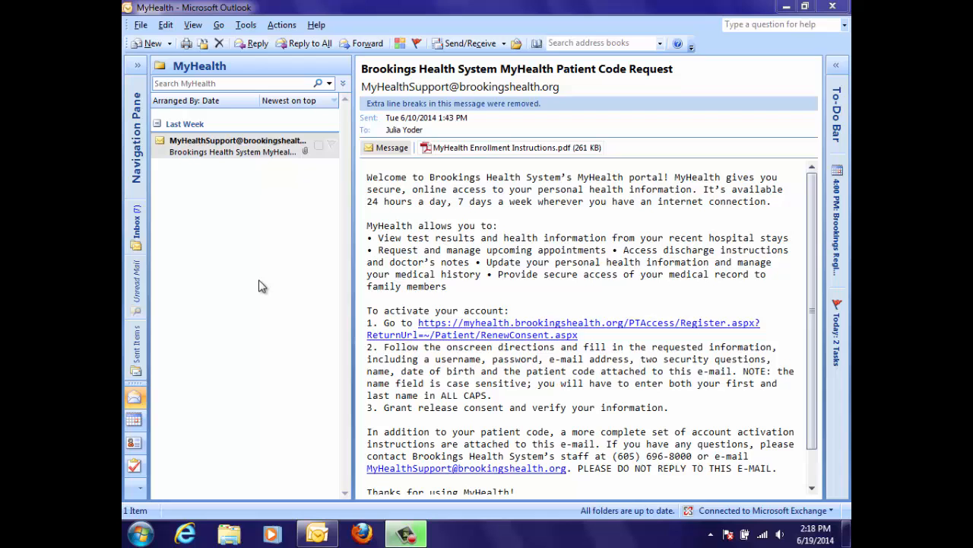
Step: Open the MyHealth Patient Code Request e-mail and its Enrollment Instructions.pdf attachment
{"action": "double_click", "coordinate": [236, 146]}
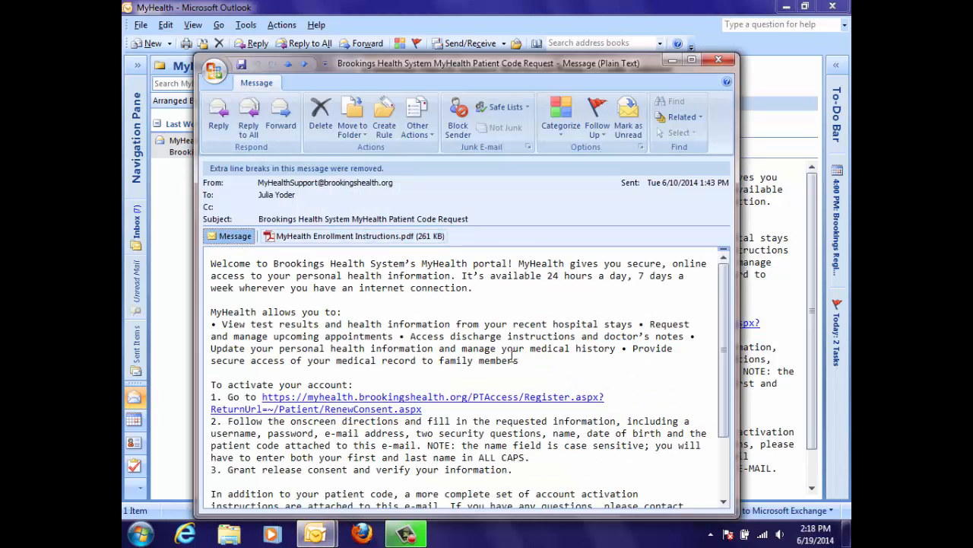
{"action": "double_click", "coordinate": [353, 235]}
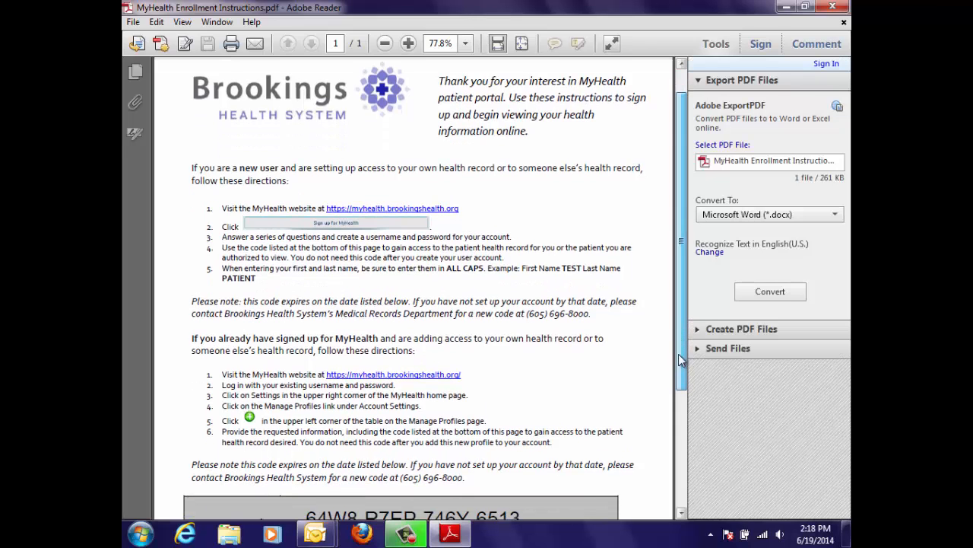
{"action": "scroll", "scroll_direction": "down", "scroll_amount": 3}
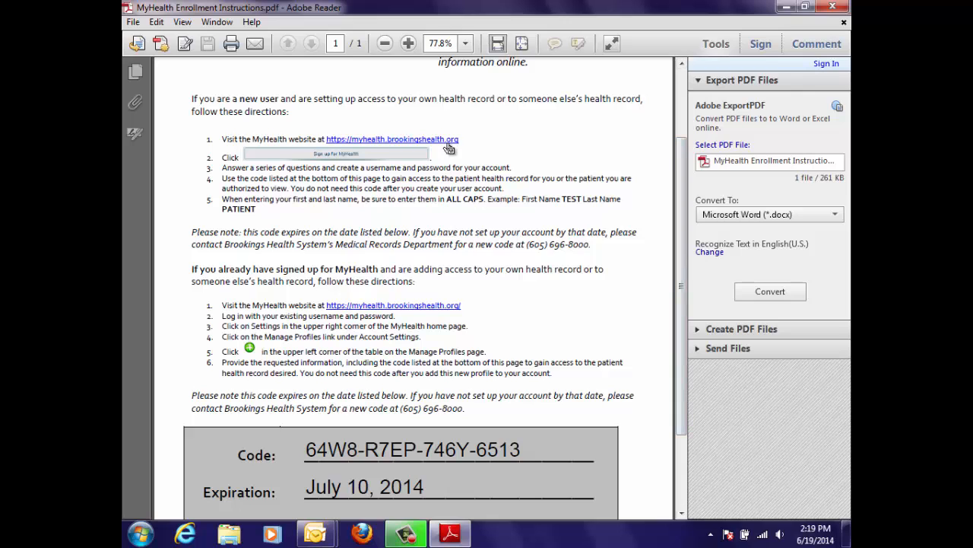
{"action": "mouse_move", "coordinate": [533, 230]}
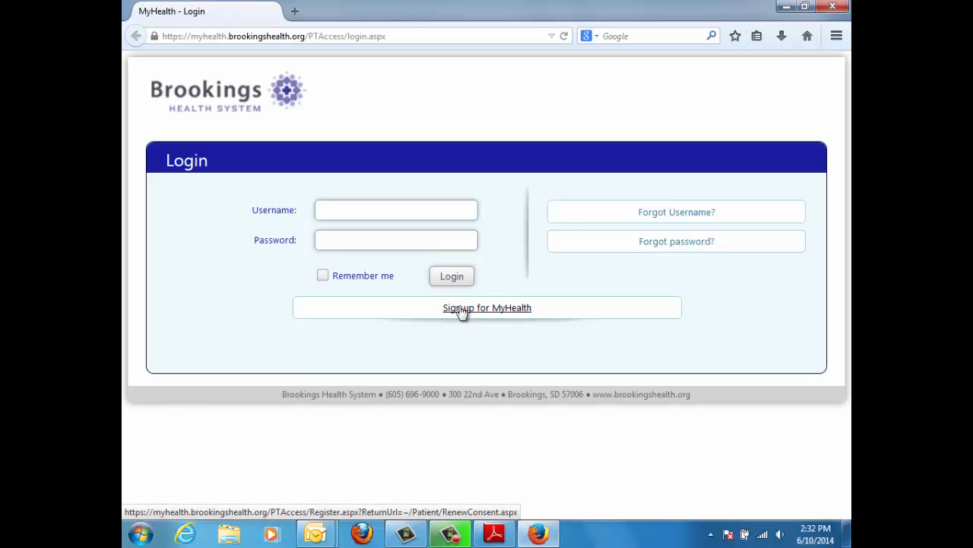
Step: Start MyHealth sign-up from the login page, reaching step 1 of 6
{"action": "left_click", "coordinate": [486, 307]}
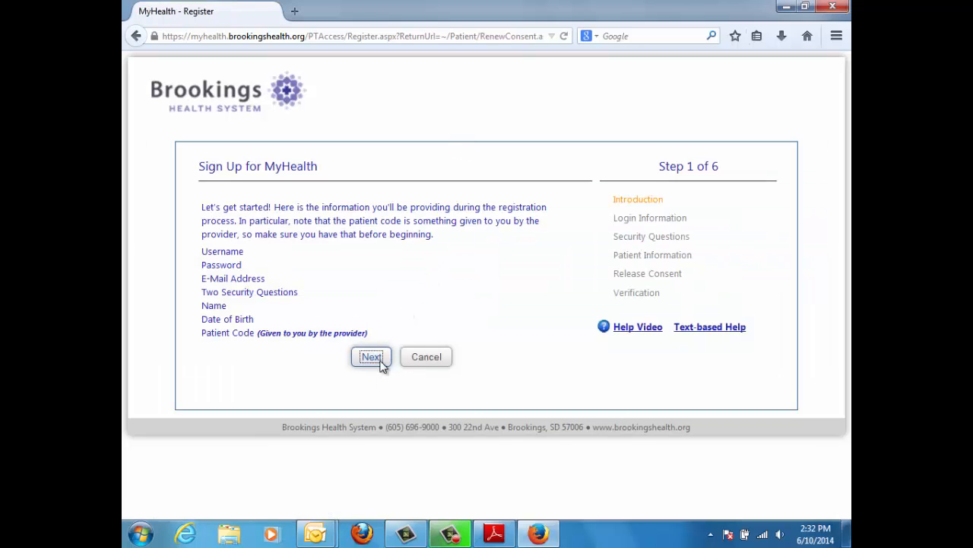
Step: Advance to step 2 and enter username live_test with a password
{"action": "left_click", "coordinate": [371, 356]}
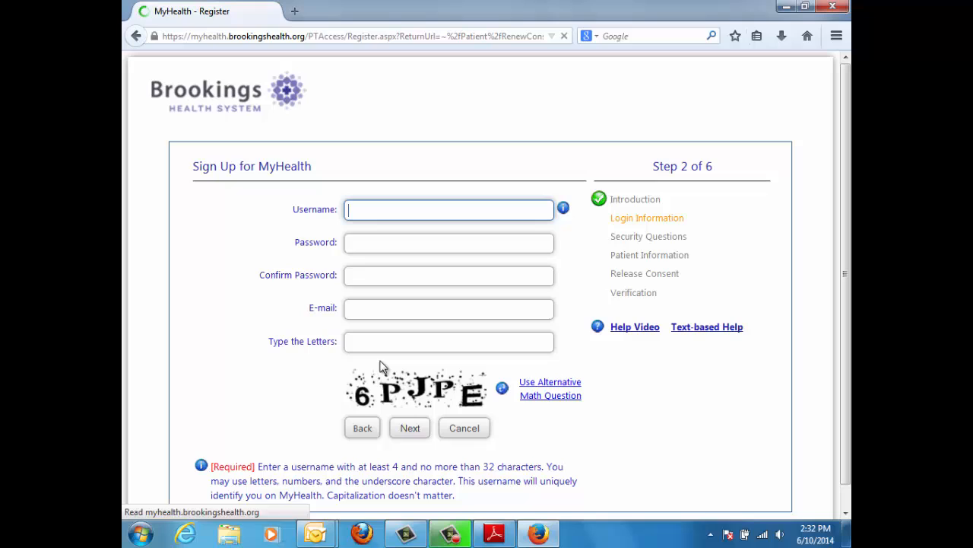
{"action": "left_click", "coordinate": [447, 210]}
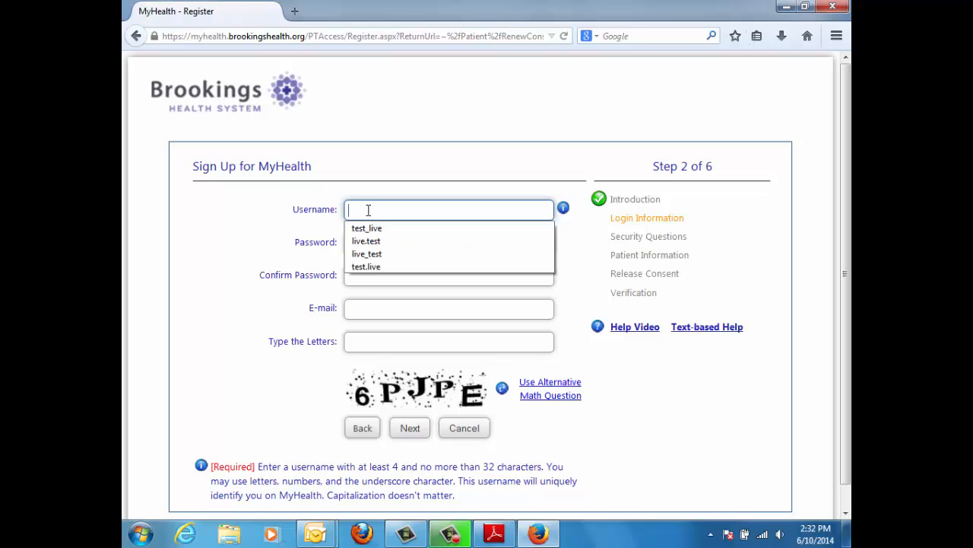
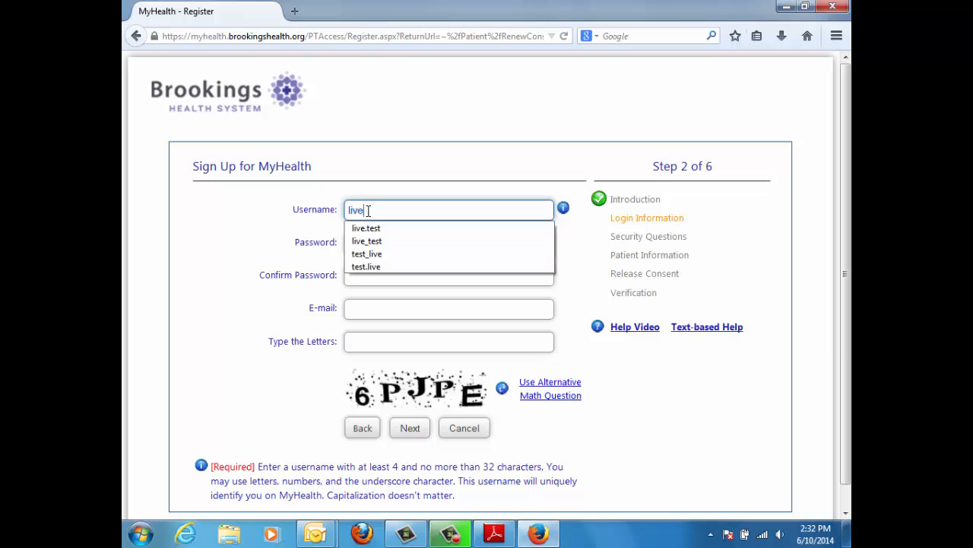
{"action": "left_click", "coordinate": [365, 228]}
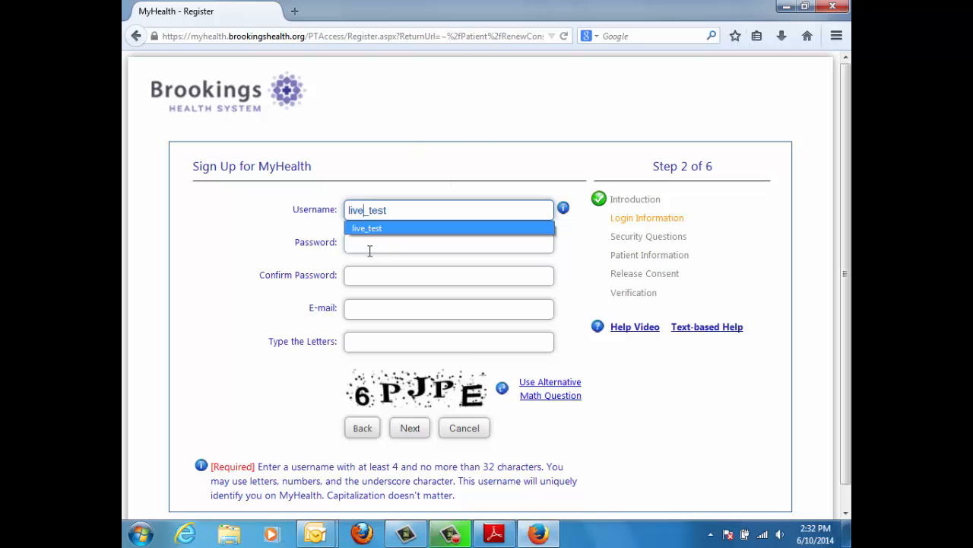
{"action": "left_click", "coordinate": [449, 244]}
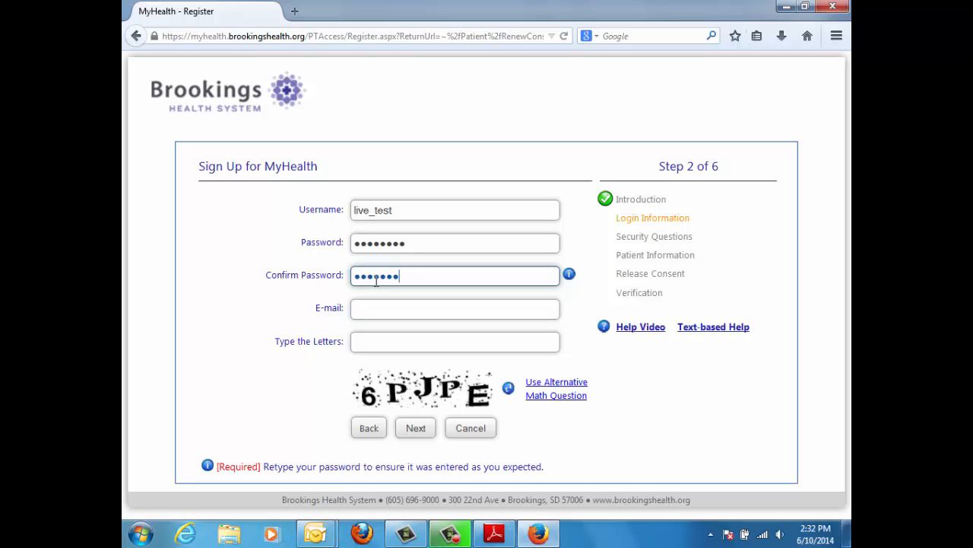
{"action": "left_click", "coordinate": [454, 308]}
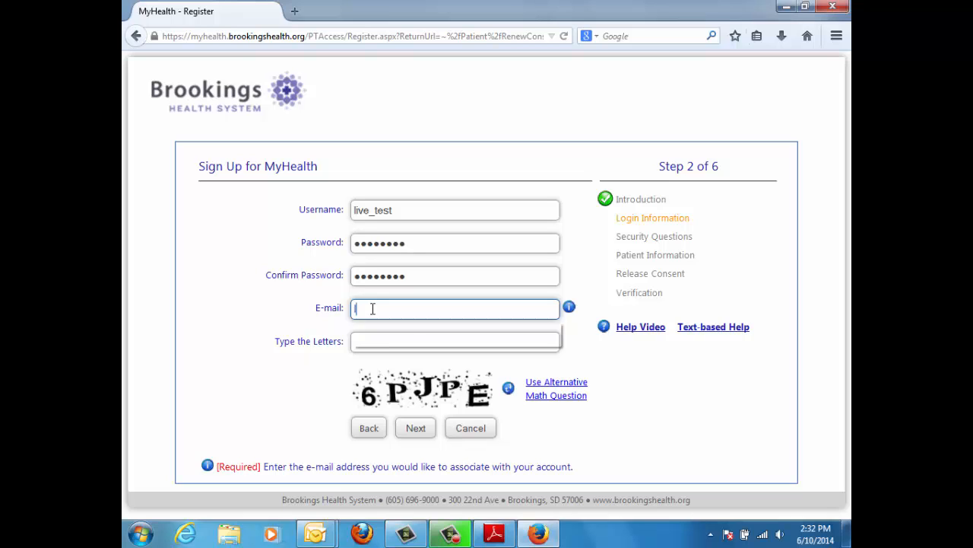
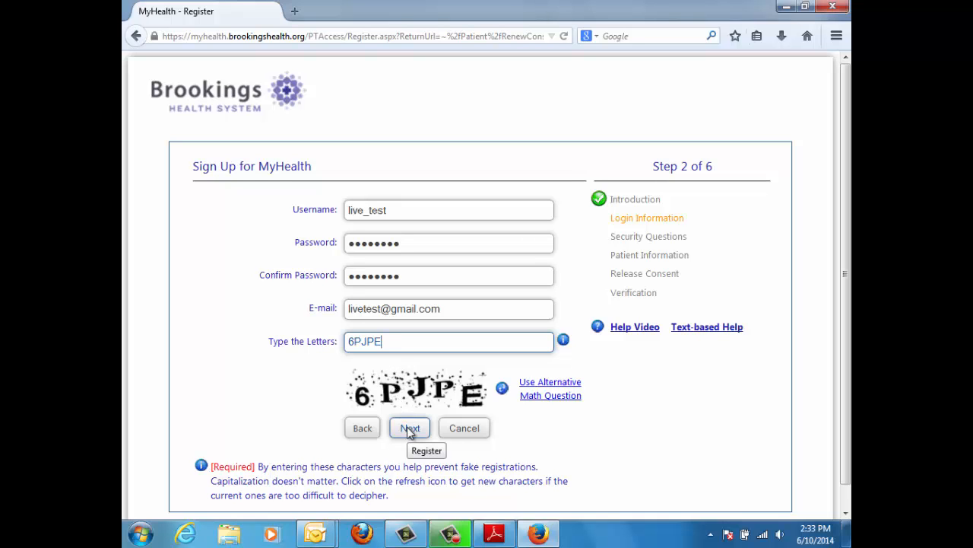
{"action": "left_click", "coordinate": [409, 428]}
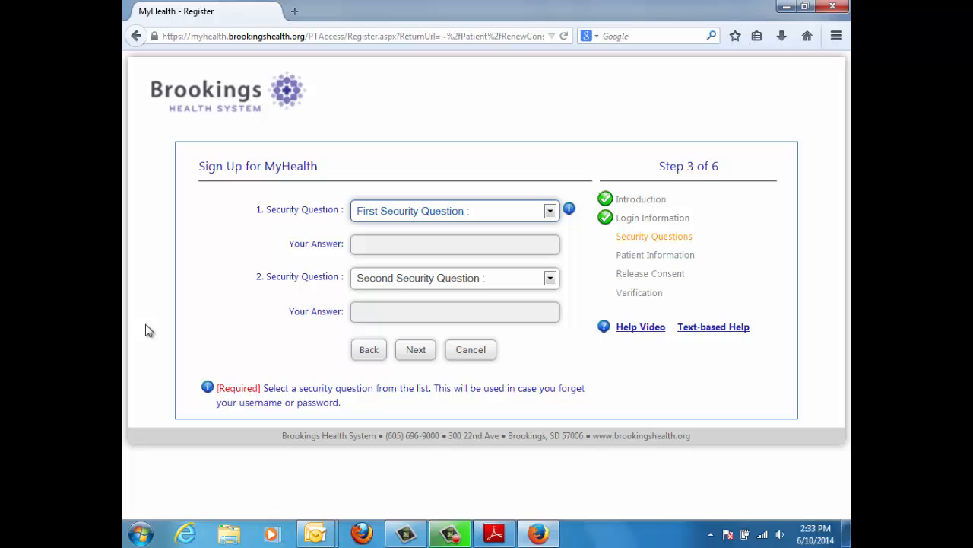
{"action": "left_click", "coordinate": [551, 210]}
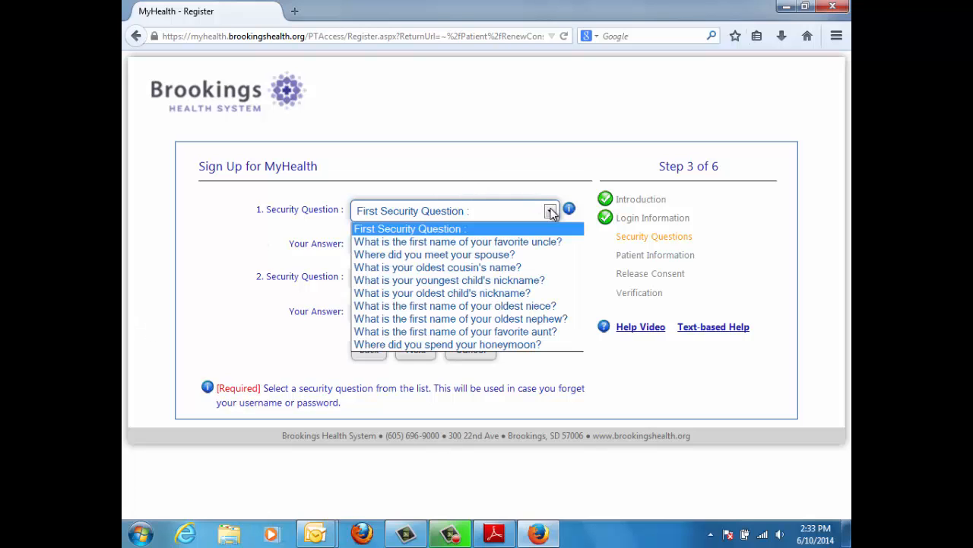
{"action": "mouse_move", "coordinate": [546, 237]}
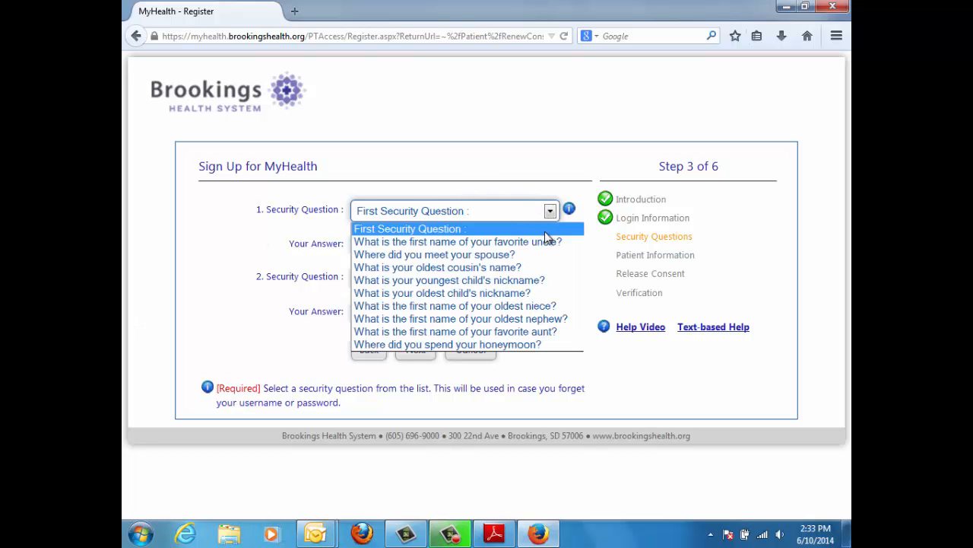
{"action": "left_click", "coordinate": [453, 240]}
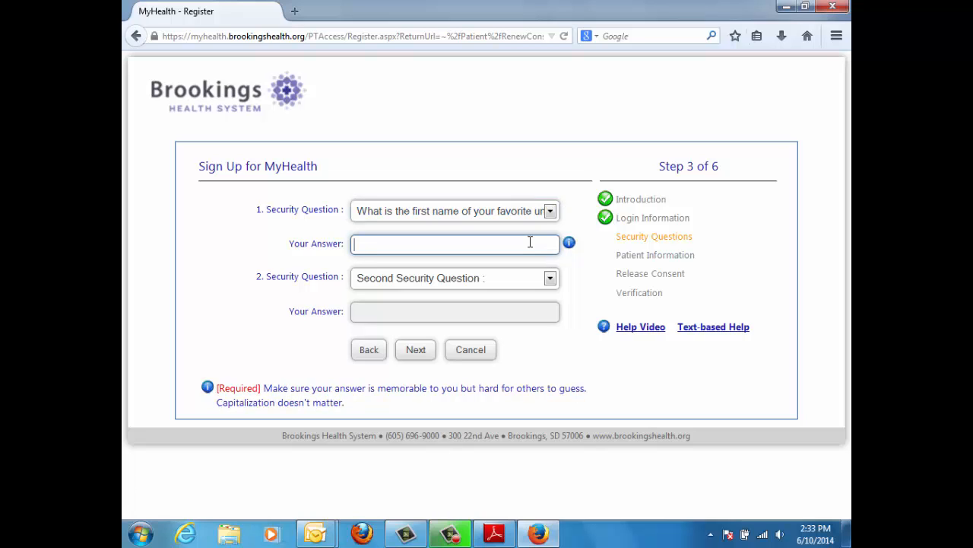
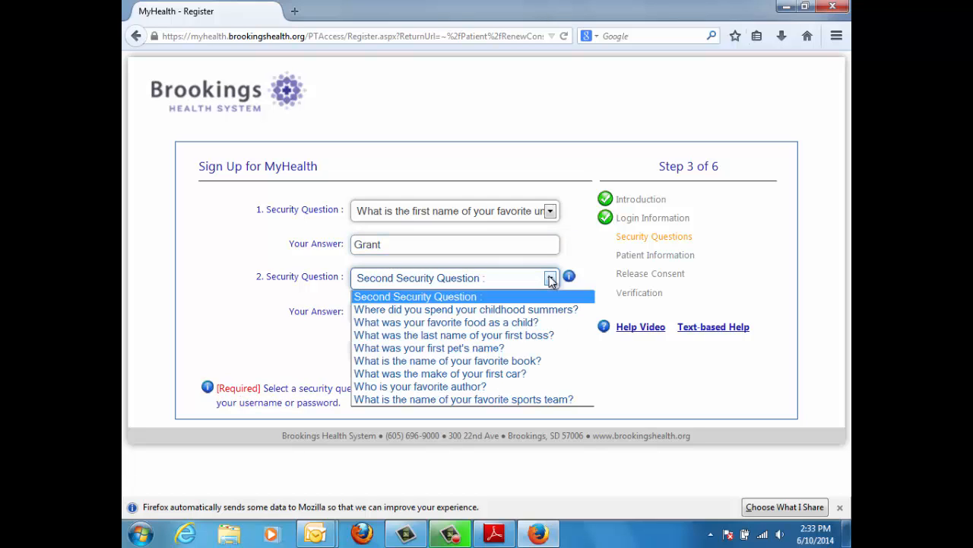
{"action": "mouse_move", "coordinate": [454, 334]}
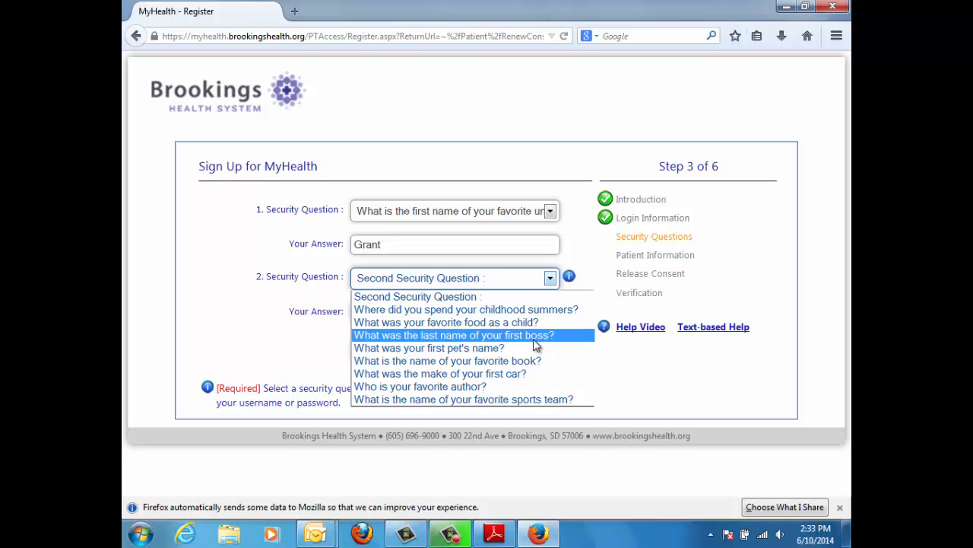
{"action": "left_click", "coordinate": [453, 335]}
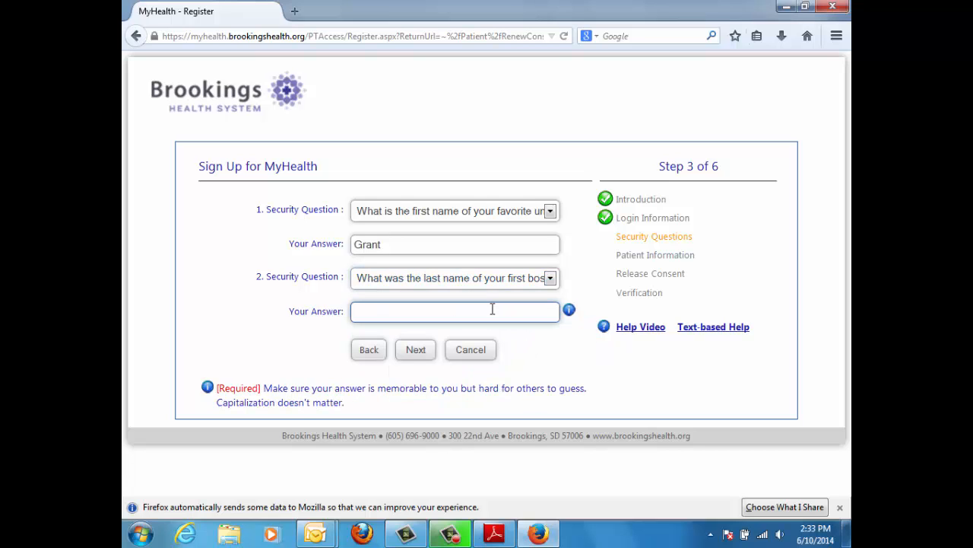
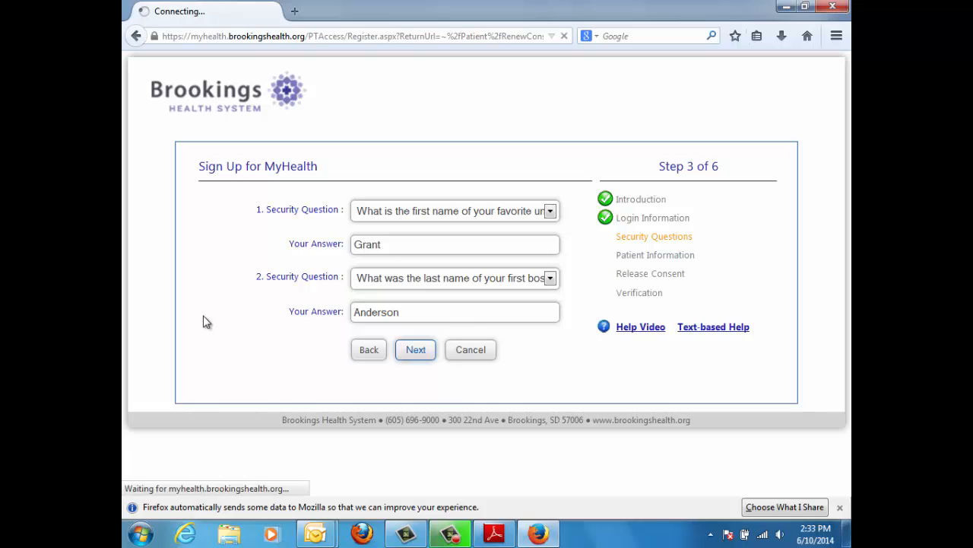
{"action": "left_click", "coordinate": [416, 348]}
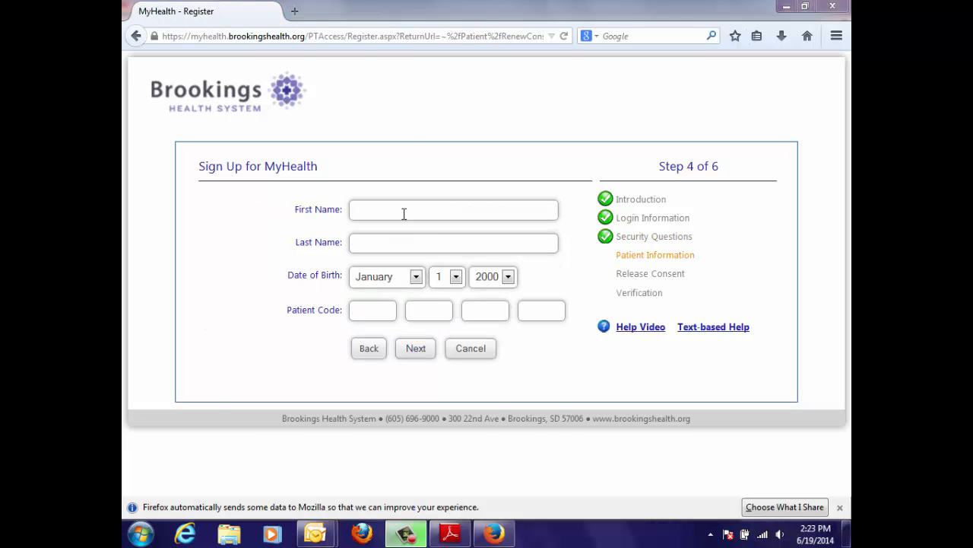
Step: Enter the patient's first and last name, with last name TEST
{"action": "left_click", "coordinate": [454, 210]}
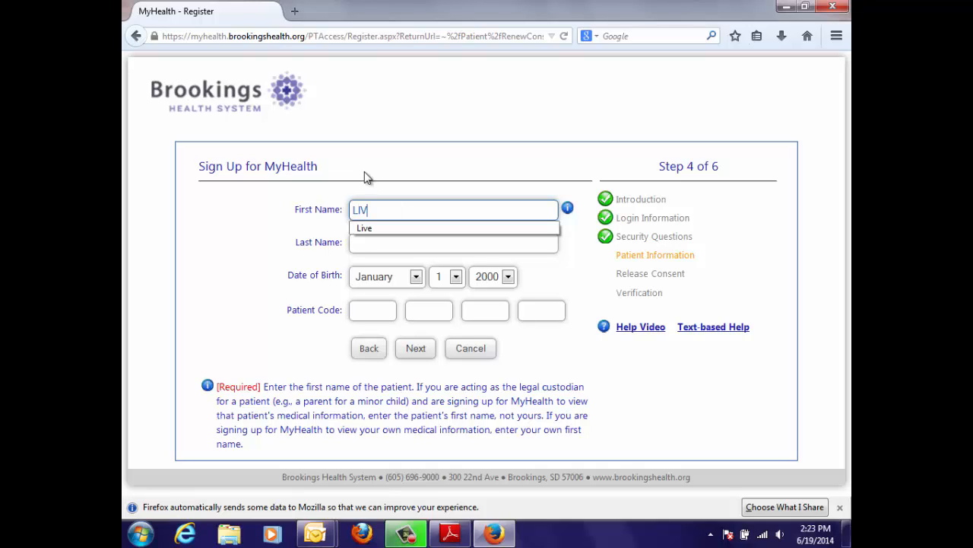
{"action": "left_click", "coordinate": [453, 242]}
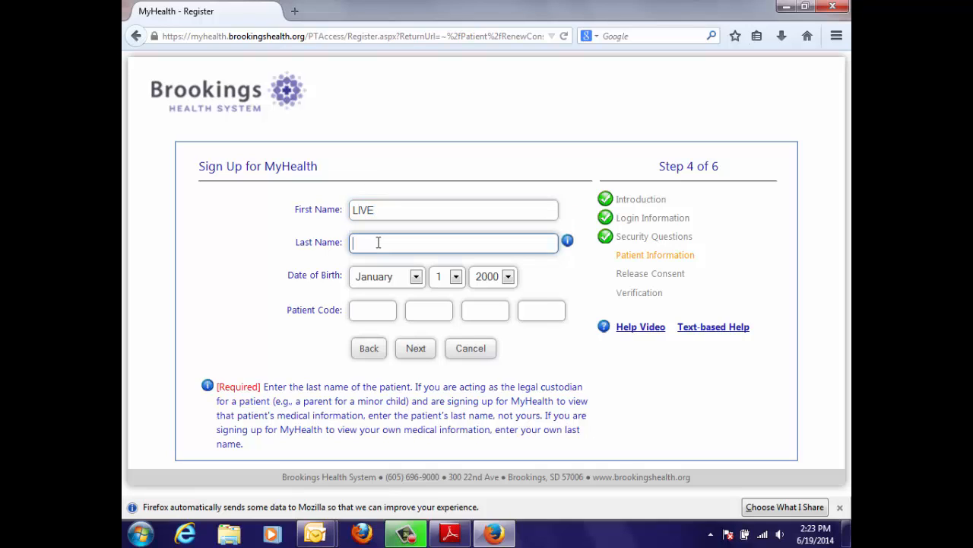
{"action": "type", "text": "TEST"}
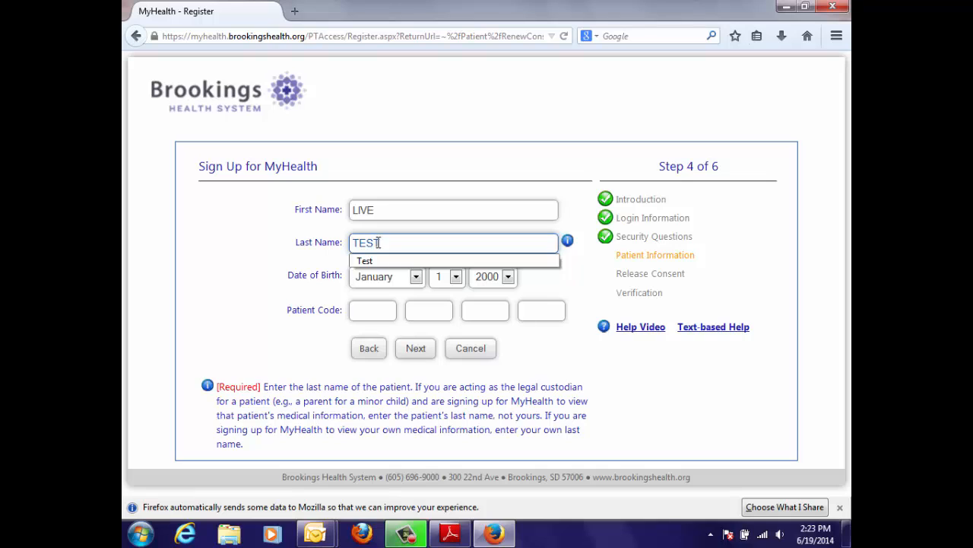
{"action": "left_click", "coordinate": [417, 277]}
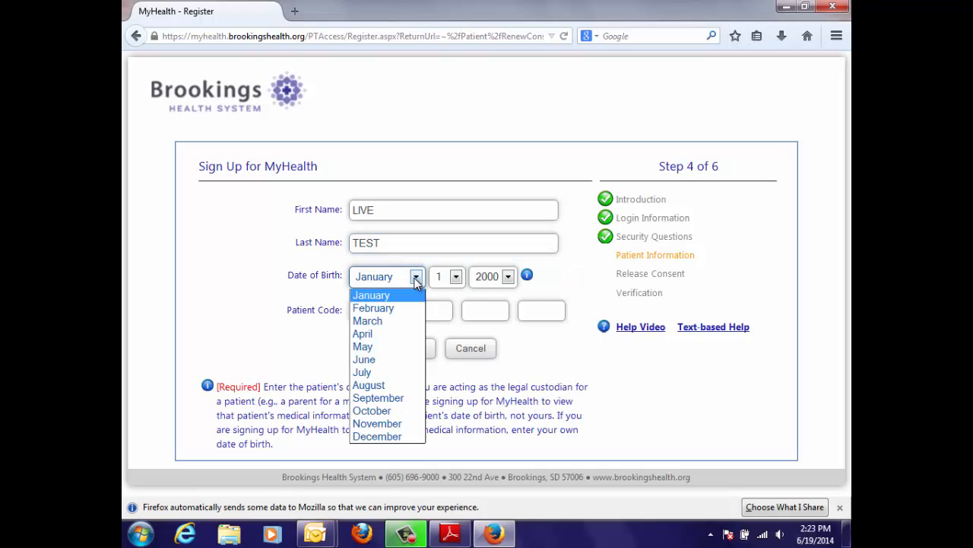
{"action": "mouse_move", "coordinate": [377, 423]}
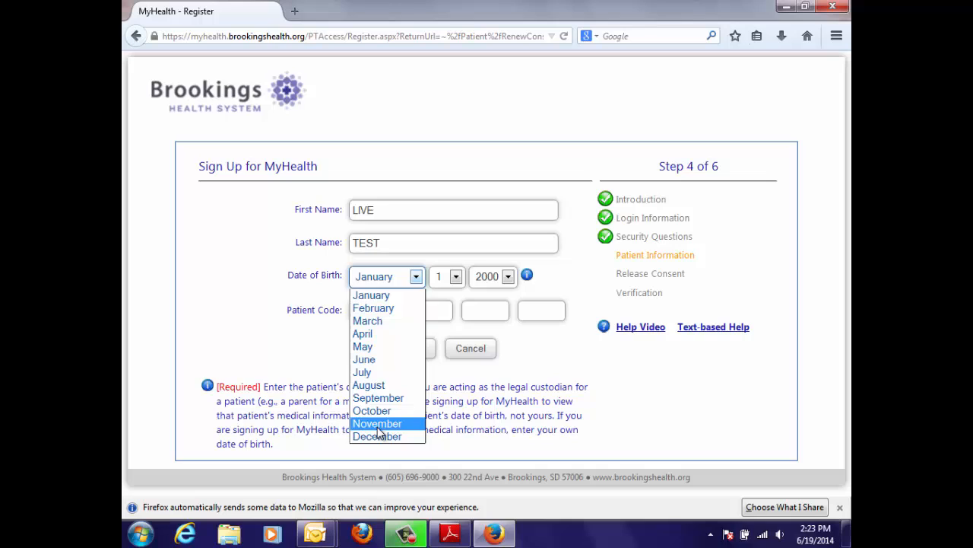
{"action": "left_click", "coordinate": [377, 423]}
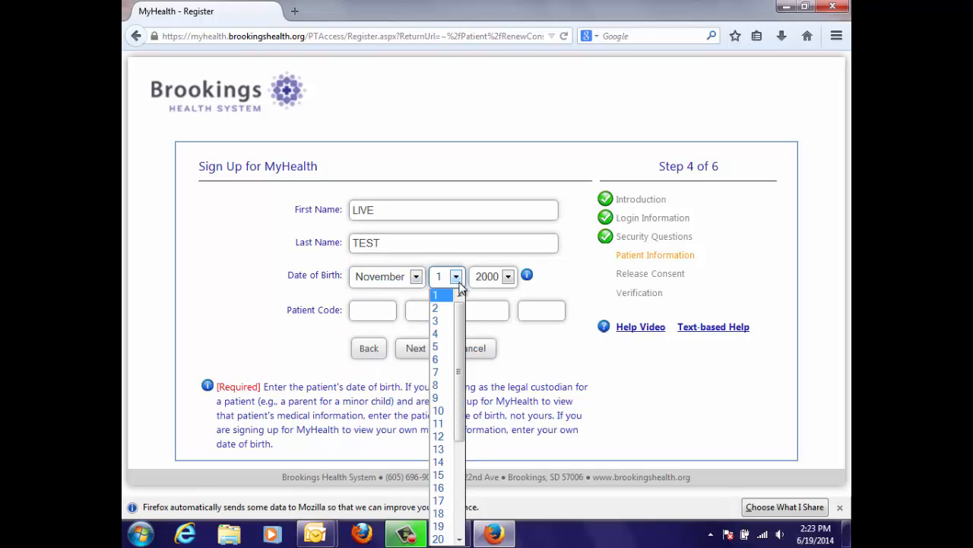
{"action": "left_click", "coordinate": [435, 320]}
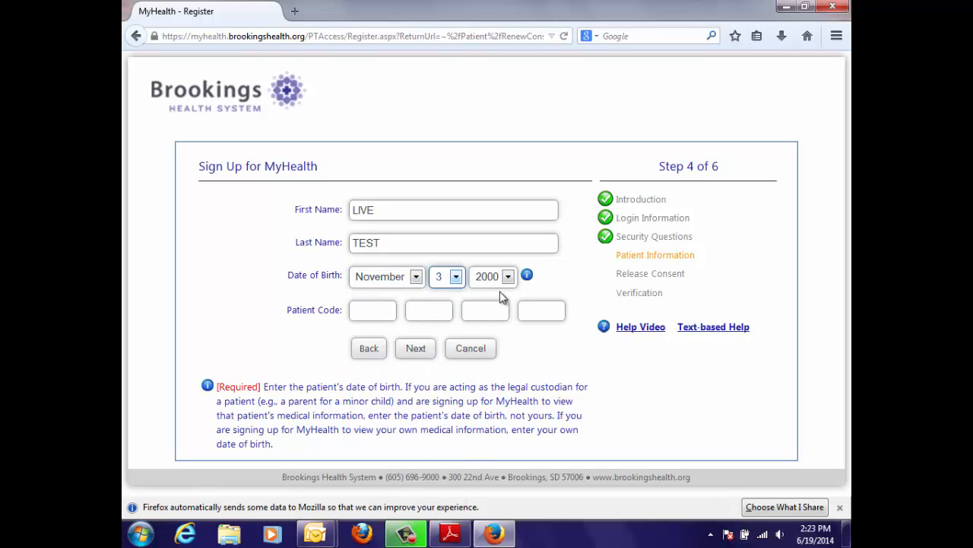
{"action": "left_click", "coordinate": [493, 276]}
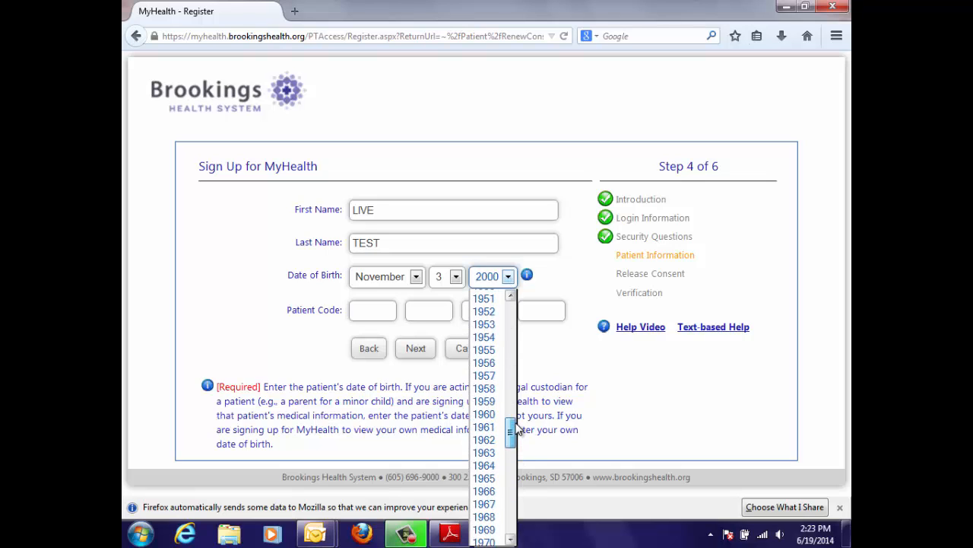
{"action": "left_click", "coordinate": [484, 324]}
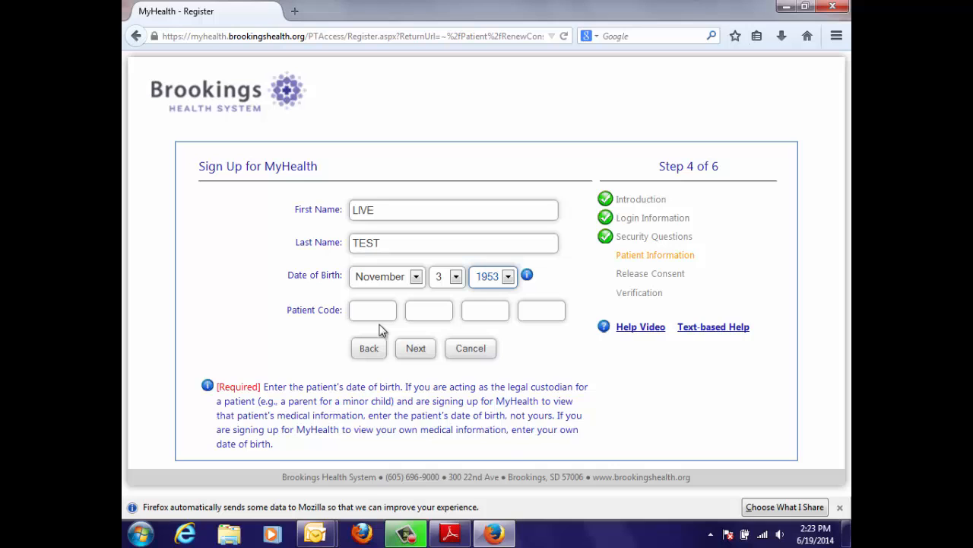
{"action": "left_click", "coordinate": [372, 310]}
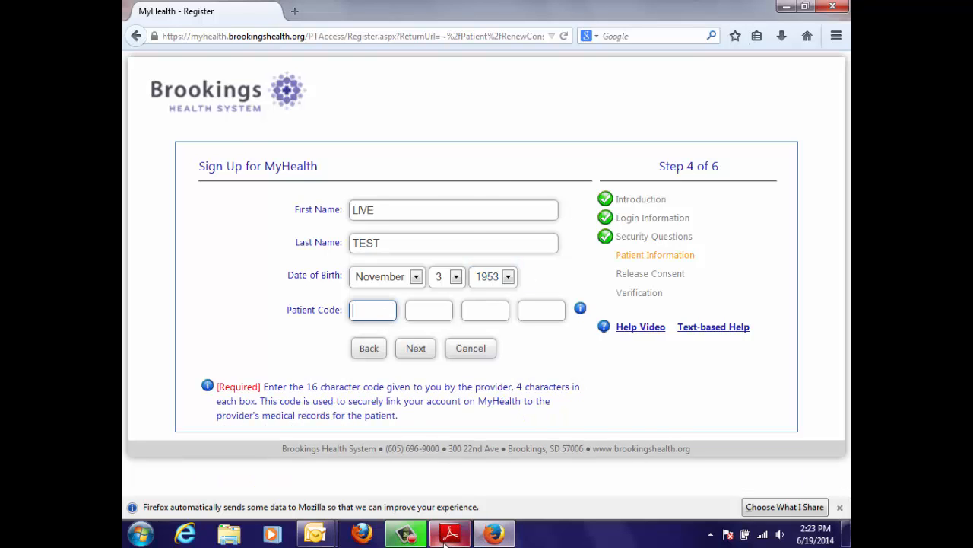
{"action": "left_click", "coordinate": [451, 533]}
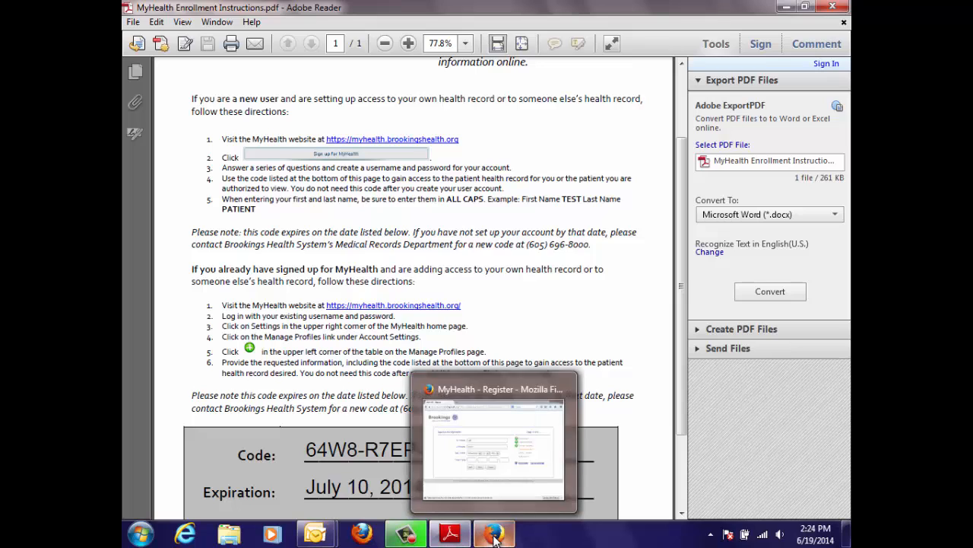
{"action": "left_click", "coordinate": [493, 533]}
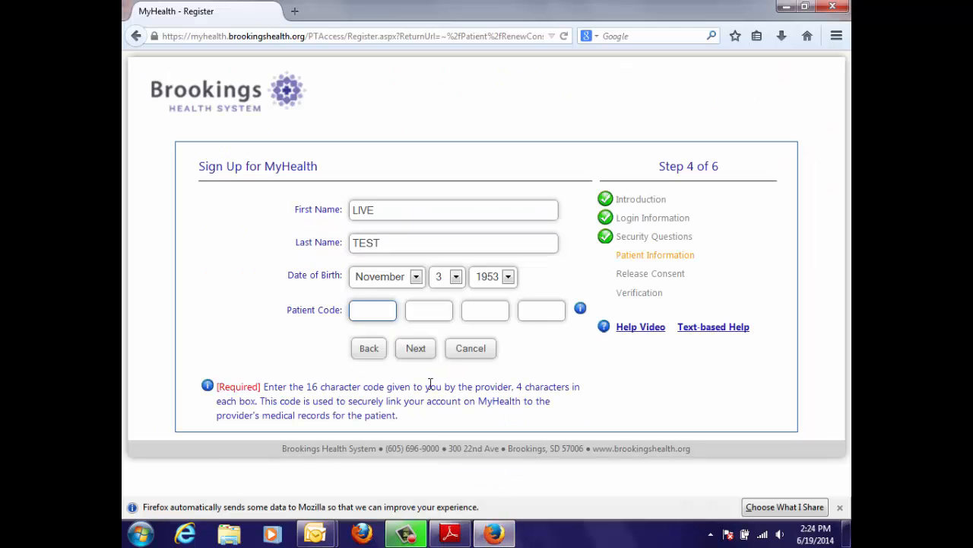
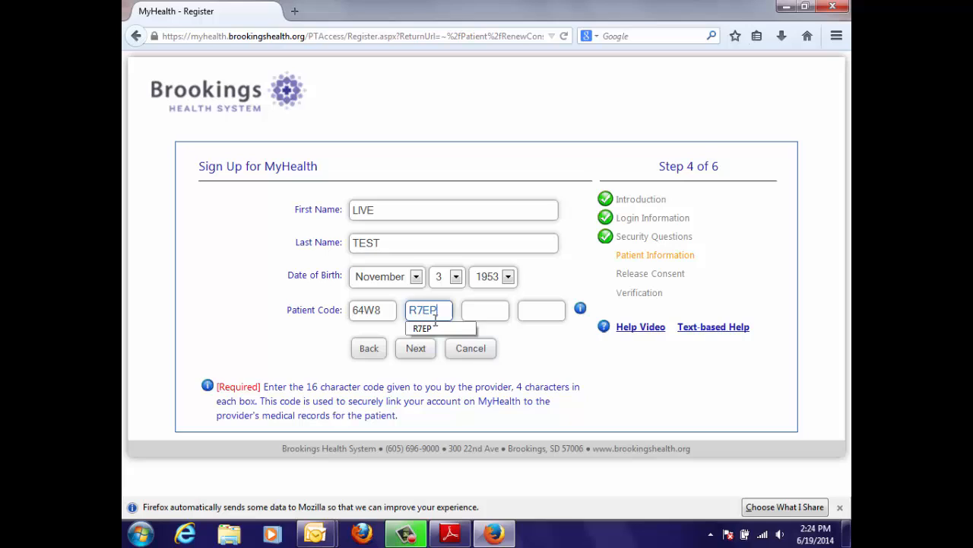
{"action": "left_click", "coordinate": [485, 310]}
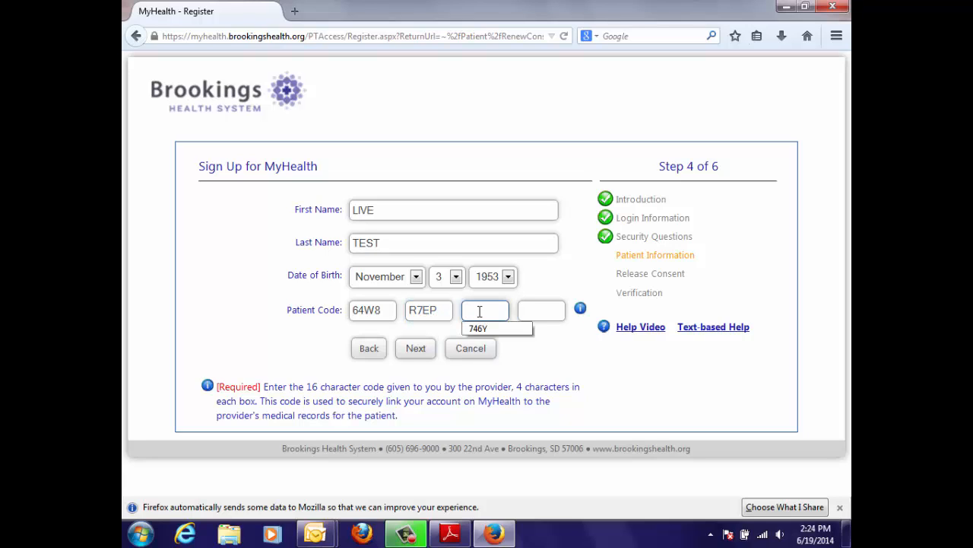
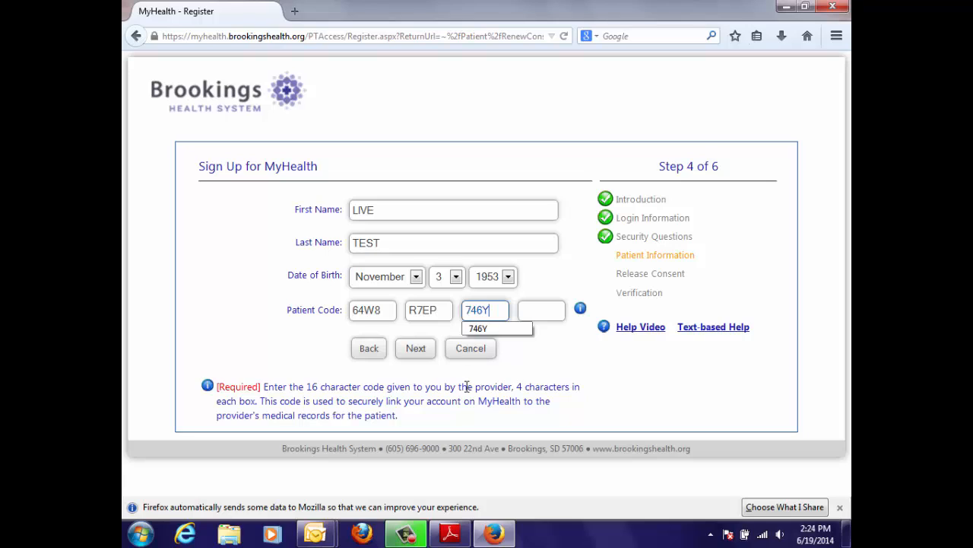
{"action": "left_click", "coordinate": [541, 310]}
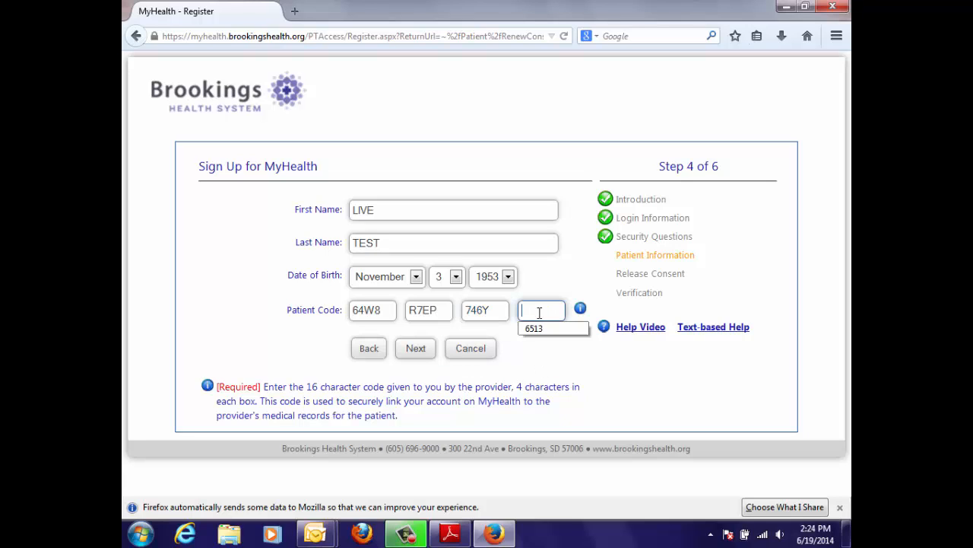
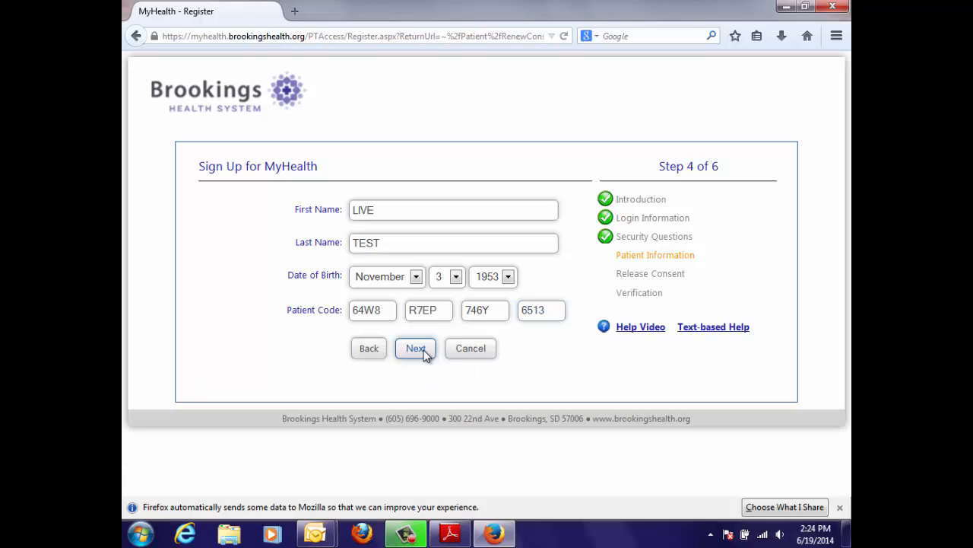
Step: Submit the patient information step, reaching the release consent
{"action": "left_click", "coordinate": [415, 346]}
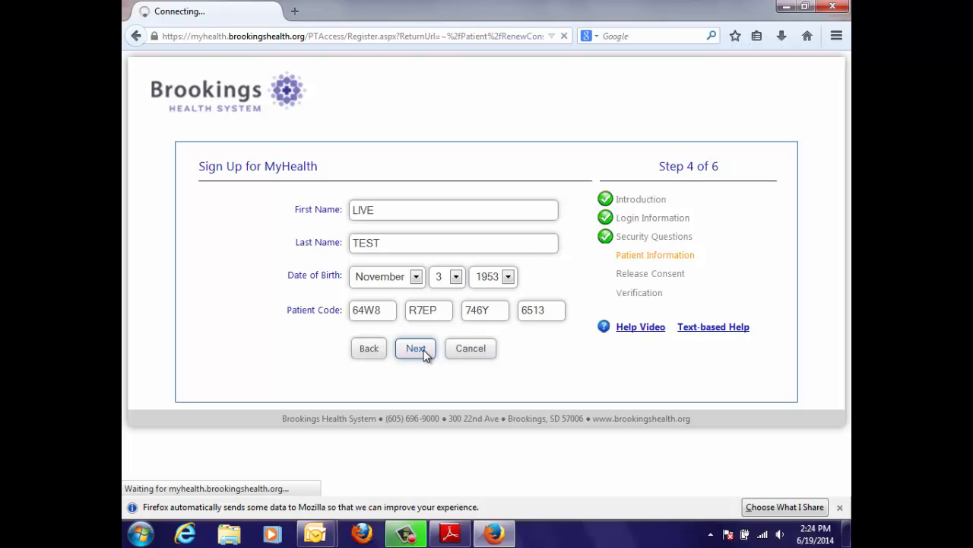
{"action": "left_click", "coordinate": [416, 347]}
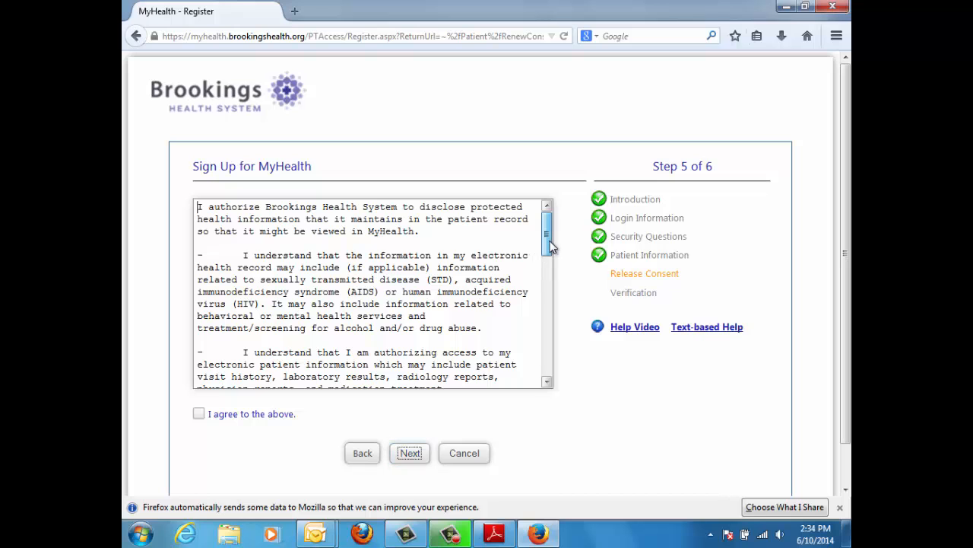
Step: Read the release consent, tick 'I agree to the above' and continue to step 6
{"action": "scroll", "scroll_direction": "down", "scroll_amount": 3}
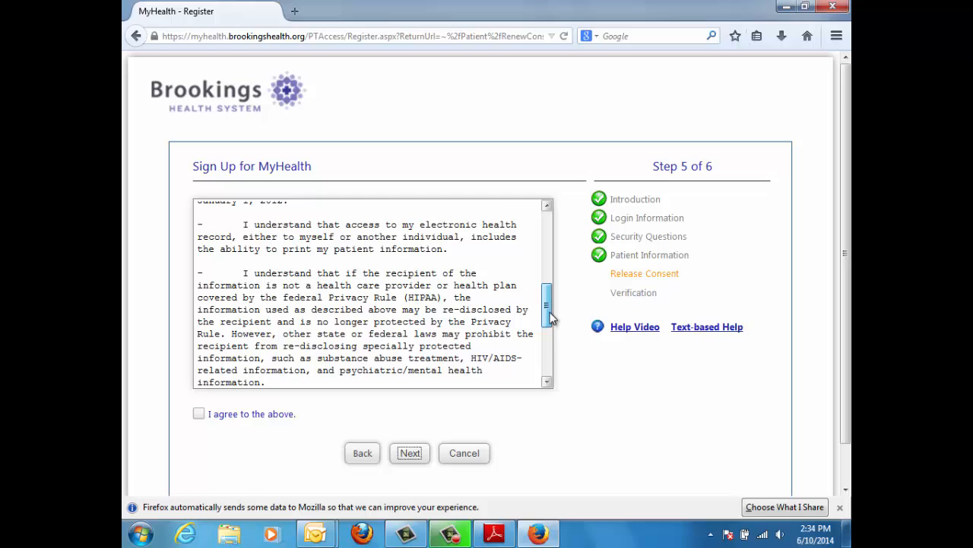
{"action": "scroll", "scroll_direction": "down", "scroll_amount": 3}
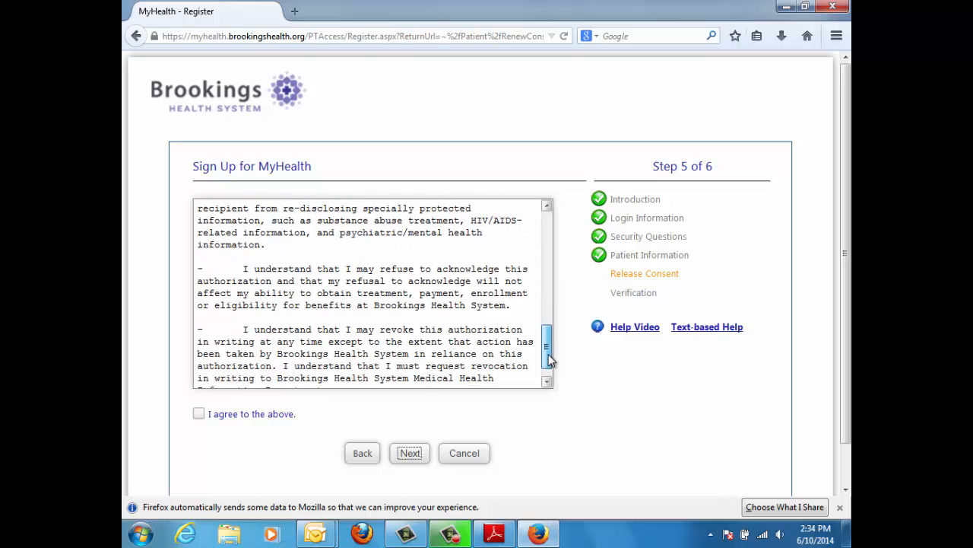
{"action": "scroll", "scroll_direction": "down", "scroll_amount": 3}
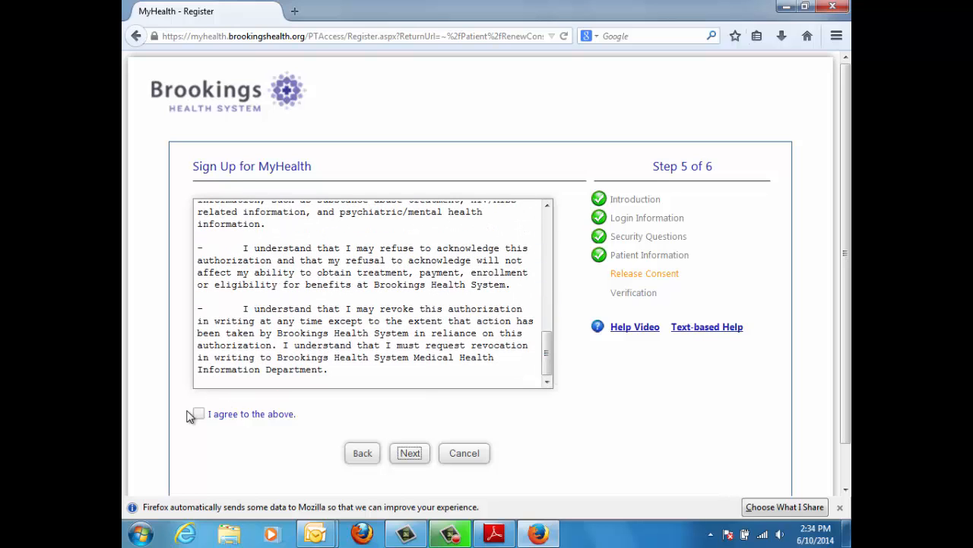
{"action": "left_click", "coordinate": [198, 414]}
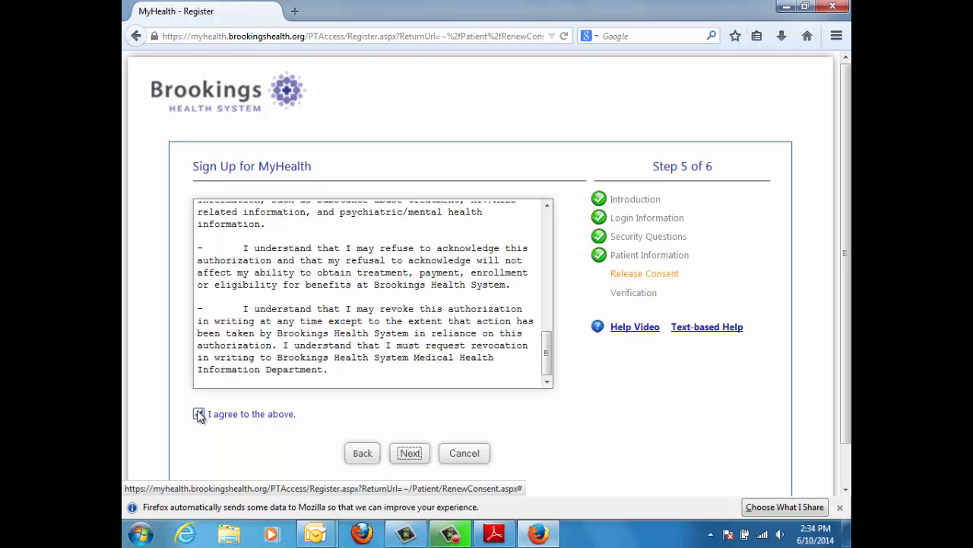
{"action": "left_click", "coordinate": [197, 414]}
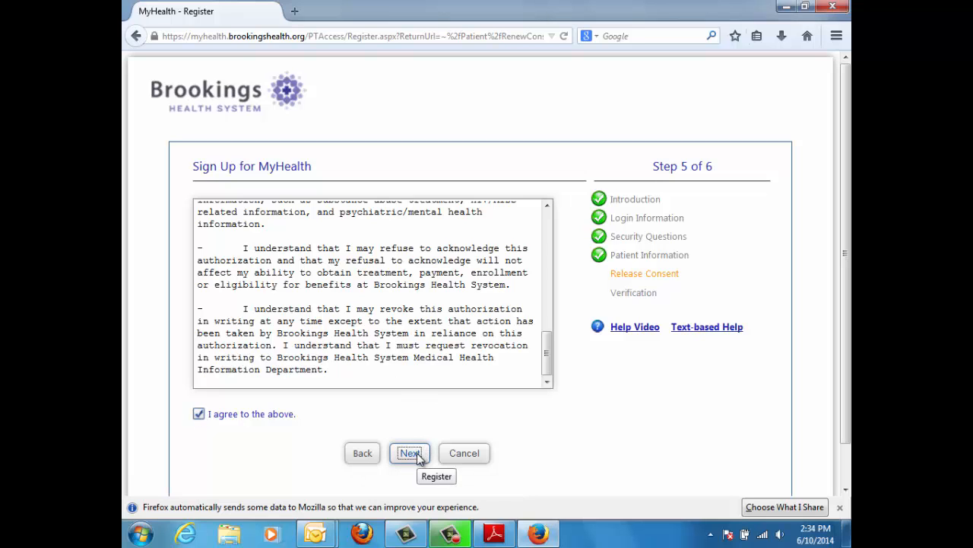
{"action": "left_click", "coordinate": [409, 453]}
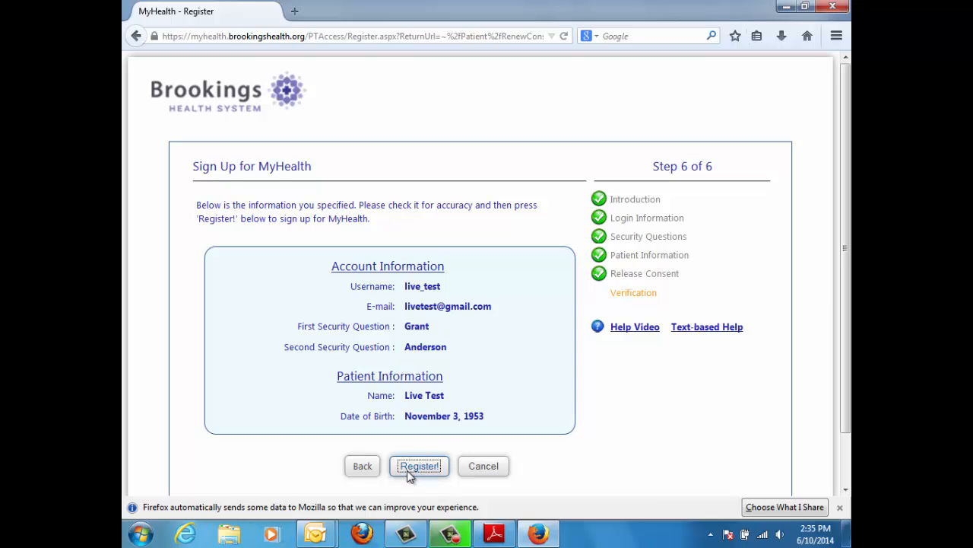
Step: Register the account from the step 6 summary, reaching the Welcome to MyHealth page
{"action": "left_click", "coordinate": [420, 465]}
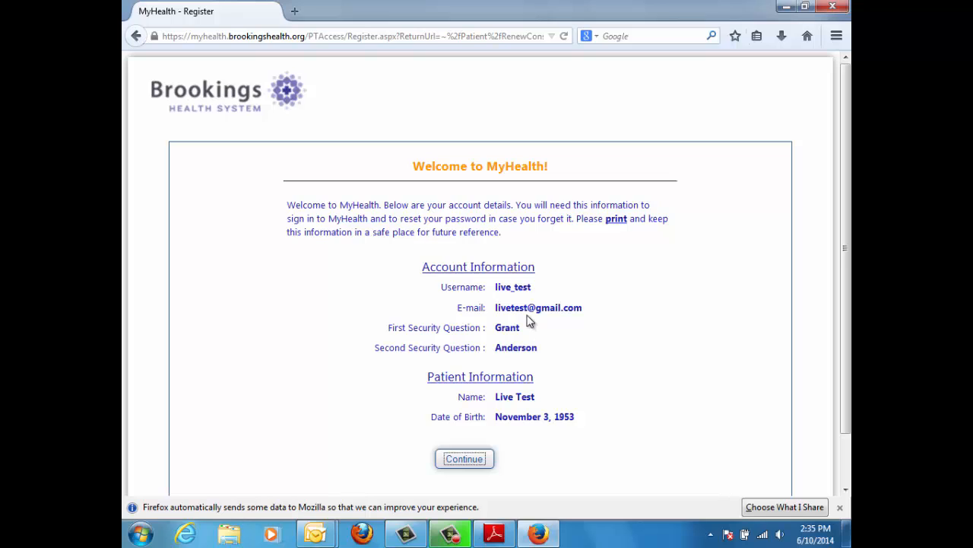
{"action": "mouse_move", "coordinate": [500, 406]}
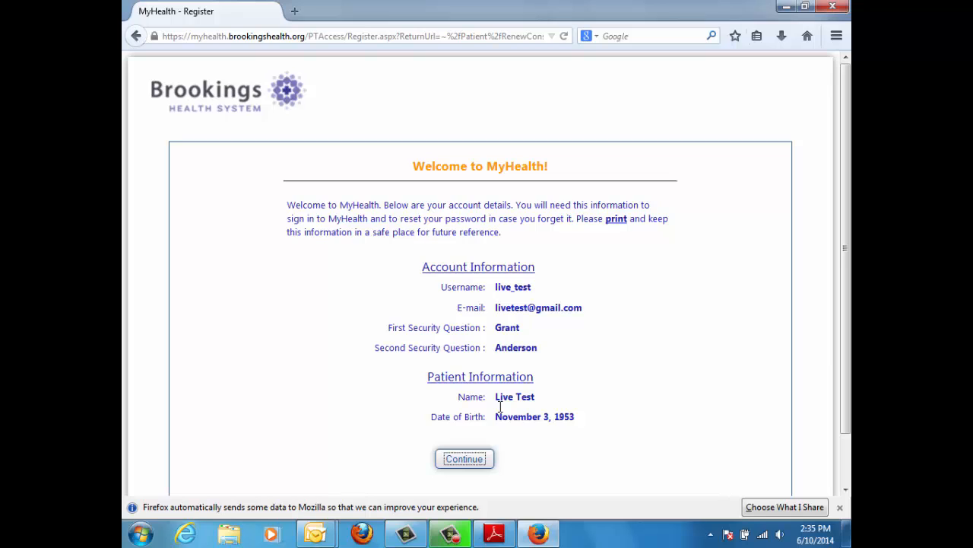
{"action": "mouse_move", "coordinate": [464, 460]}
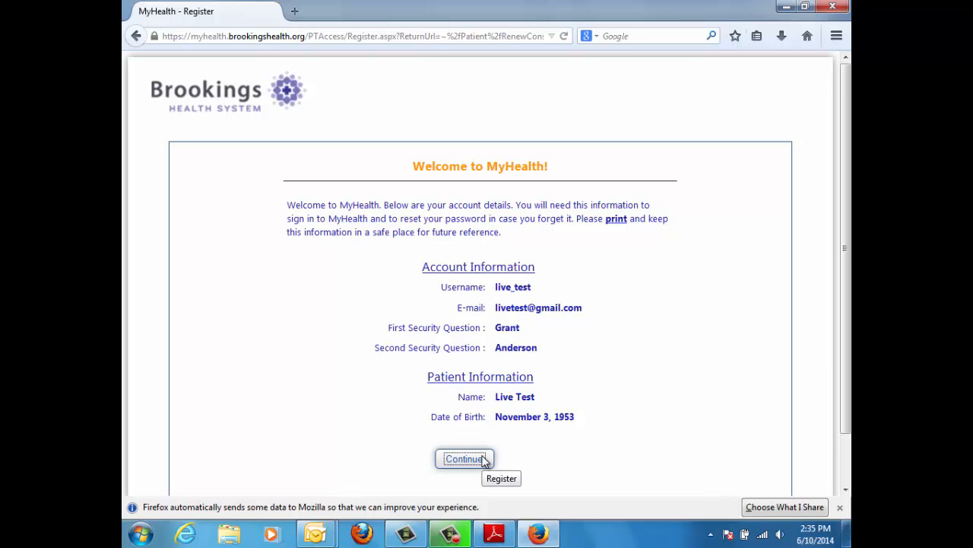
Step: Continue from the welcome page to the MyHealth patient portal home
{"action": "left_click", "coordinate": [464, 458]}
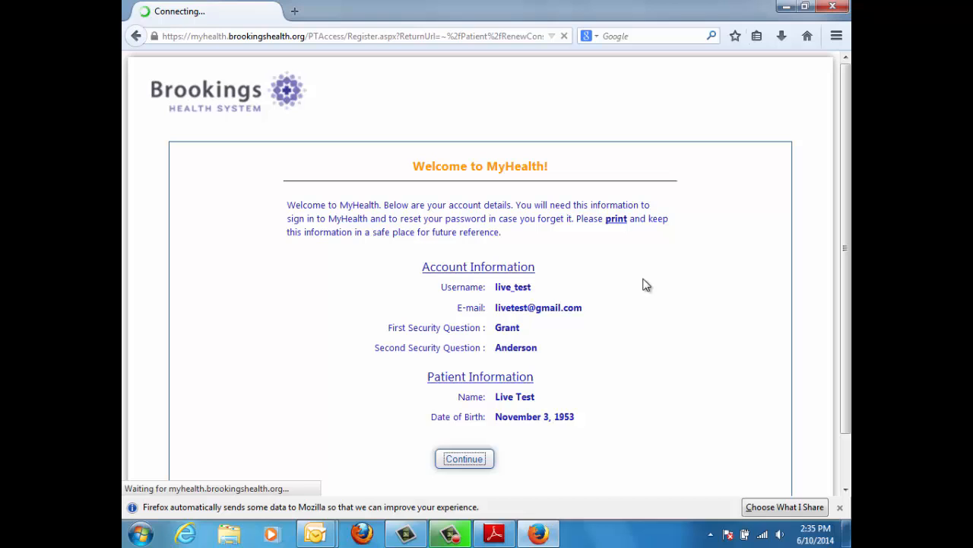
{"action": "left_click", "coordinate": [464, 458]}
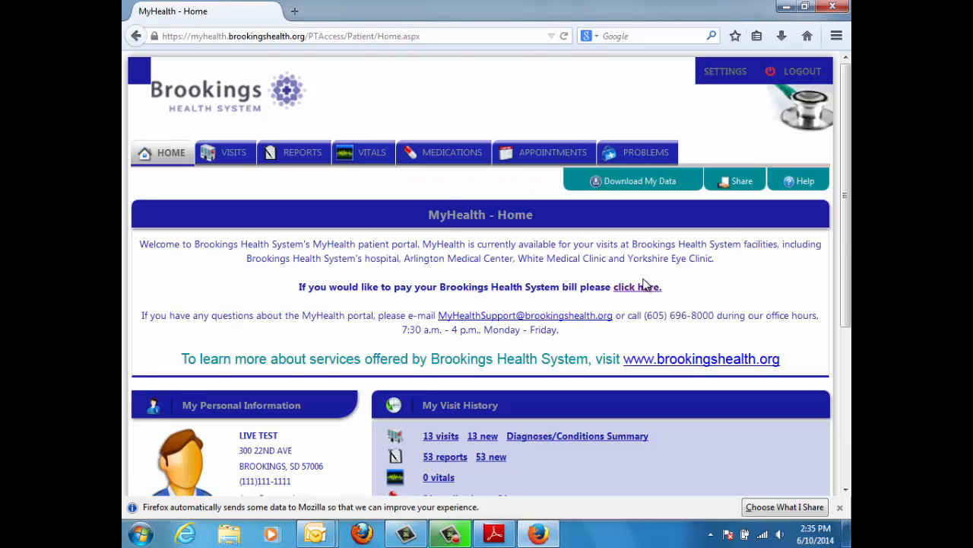